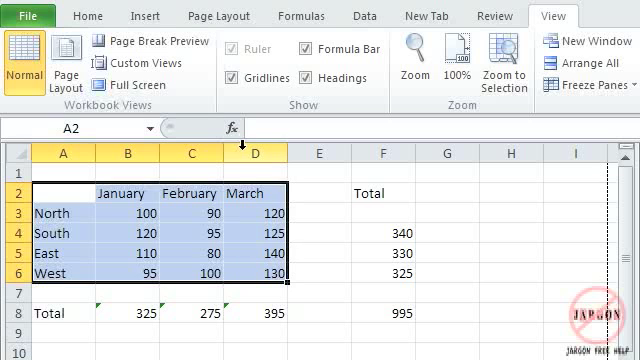
pyautogui.moveTo(222, 150)
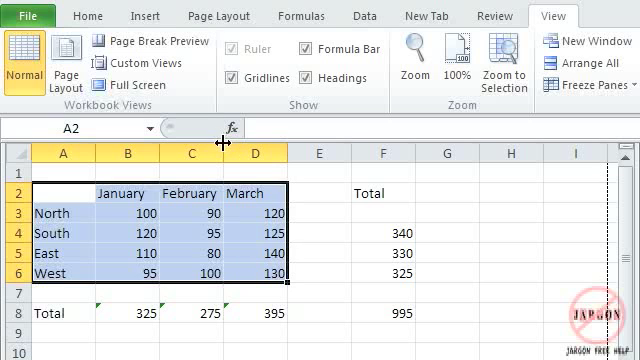
pyautogui.moveTo(131, 63)
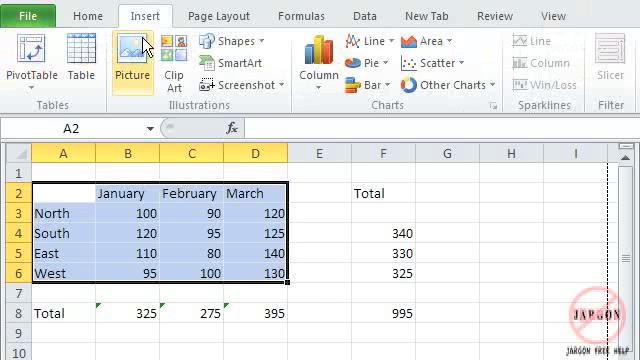
pyautogui.moveTo(403, 45)
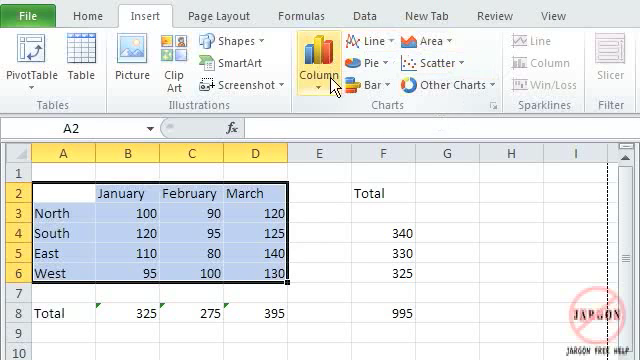
pyautogui.moveTo(349, 70)
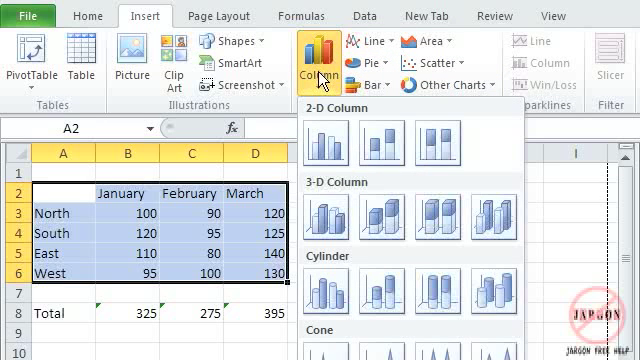
pyautogui.moveTo(315, 210)
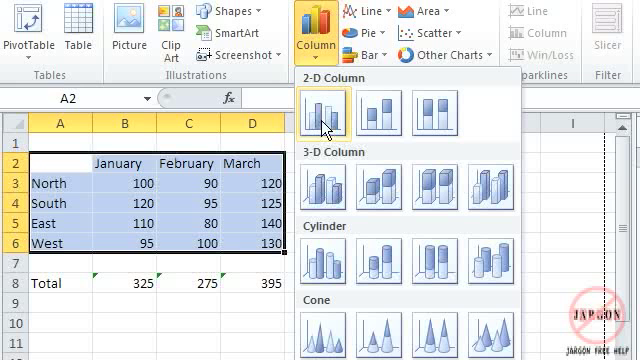
# Insert a 2-D clustered column chart of the January, February and March sales figures
pyautogui.click(320, 110)
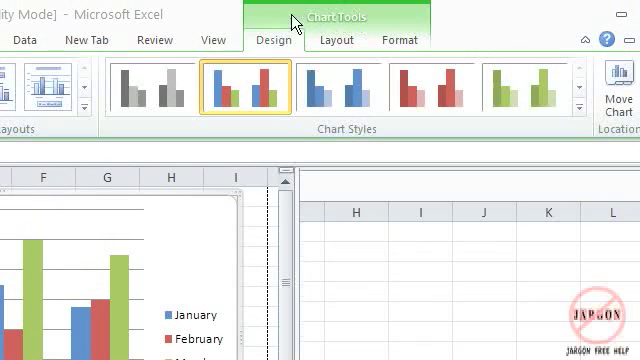
pyautogui.moveTo(395, 47)
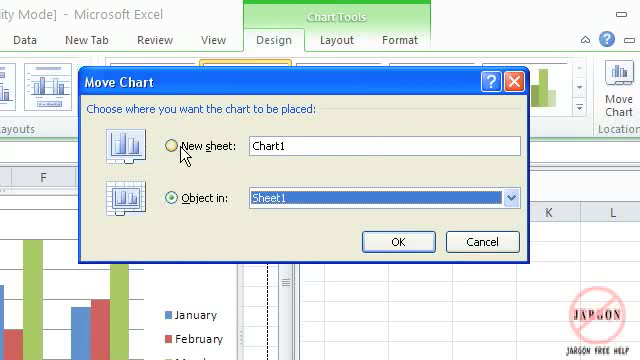
pyautogui.click(172, 146)
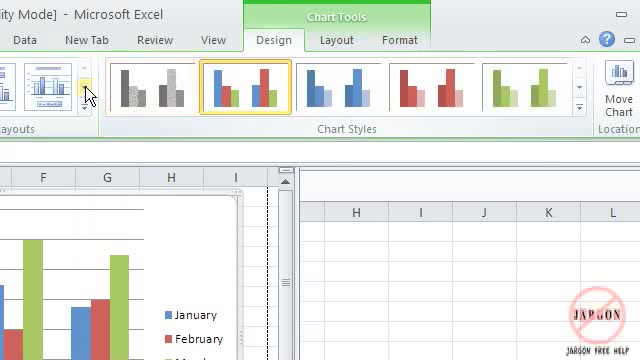
pyautogui.moveTo(145, 90)
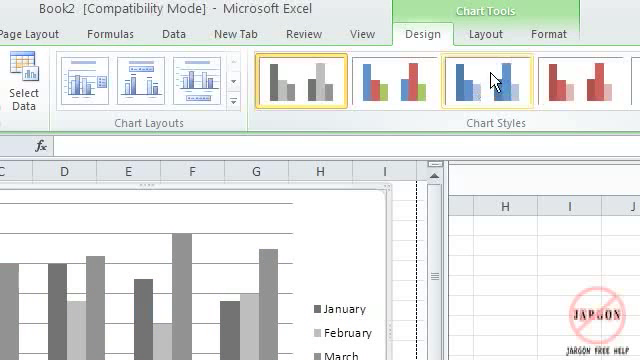
# Apply a red-toned chart style to the January–March columns
pyautogui.click(486, 78)
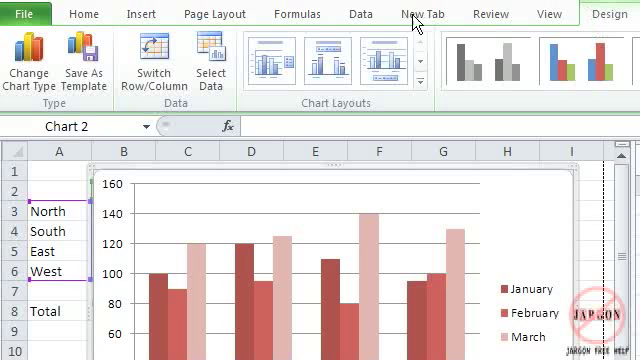
# Apply a chart layout with a title placeholder, legend and March value labels
pyautogui.click(265, 66)
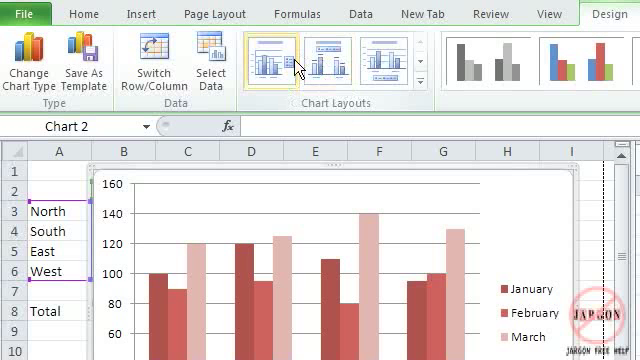
pyautogui.click(266, 60)
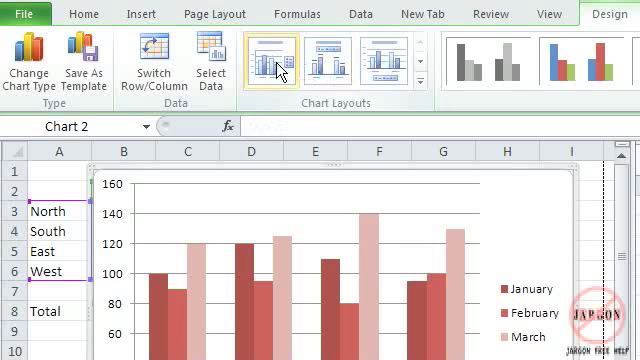
pyautogui.click(335, 63)
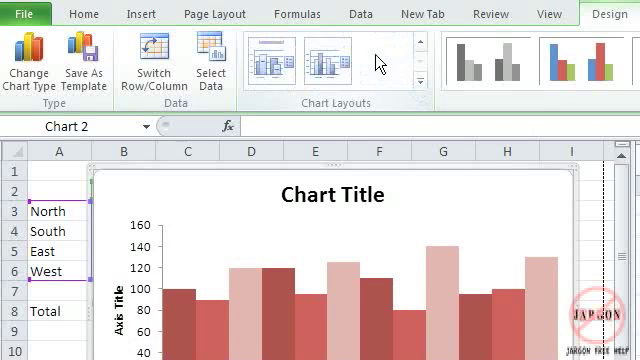
pyautogui.click(312, 63)
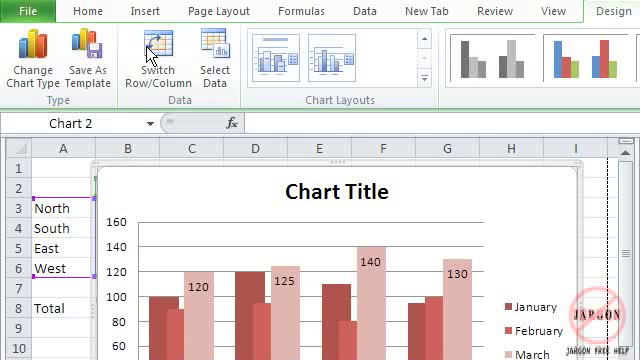
pyautogui.click(152, 58)
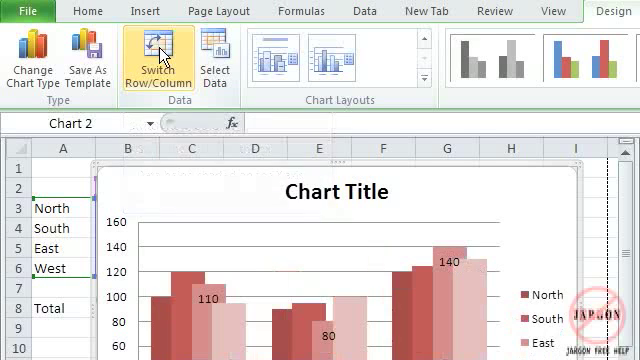
pyautogui.click(157, 57)
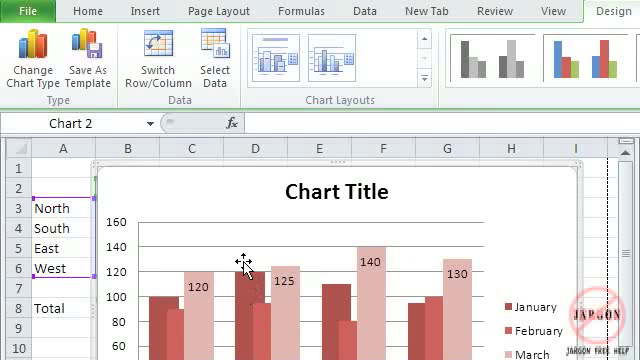
pyautogui.moveTo(24, 55)
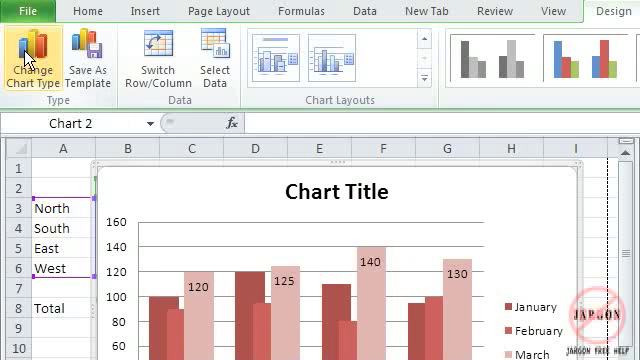
# Change the chart type to a 3-D clustered column chart
pyautogui.click(22, 52)
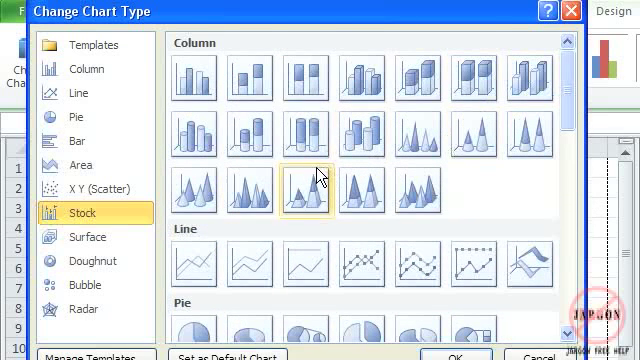
pyautogui.moveTo(374, 78)
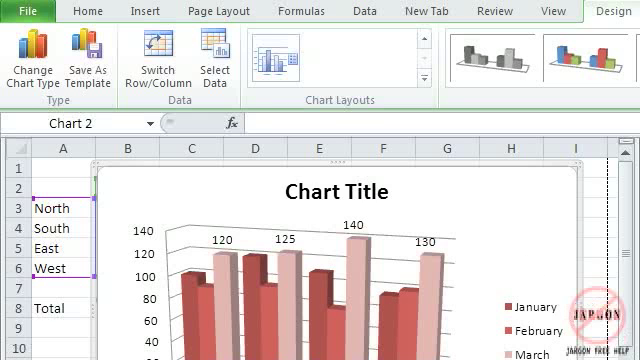
pyautogui.scroll(-3)
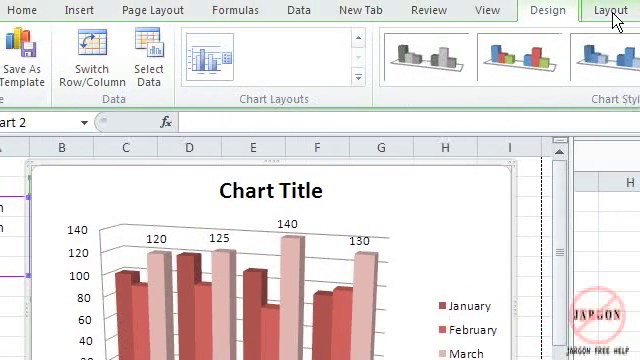
# Add a chart title above the chart reading 'Sales'
pyautogui.click(607, 9)
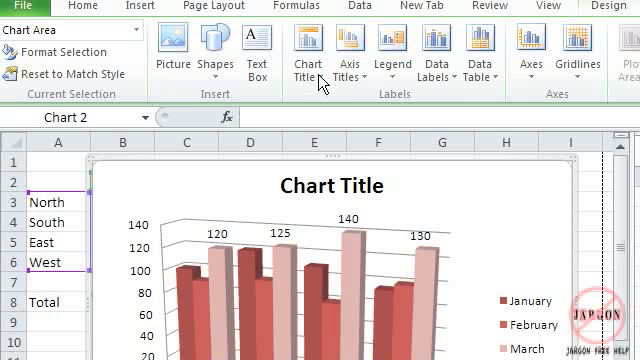
pyautogui.click(307, 63)
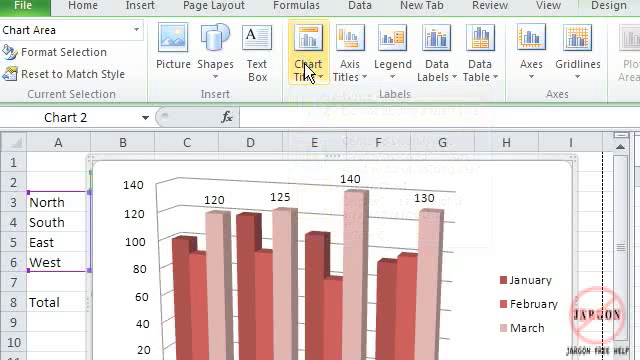
pyautogui.click(311, 45)
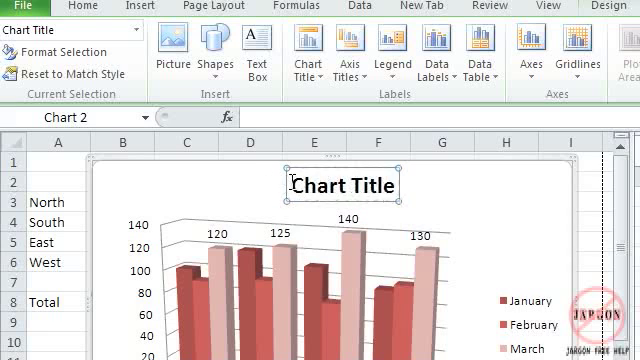
pyautogui.write('Sales')
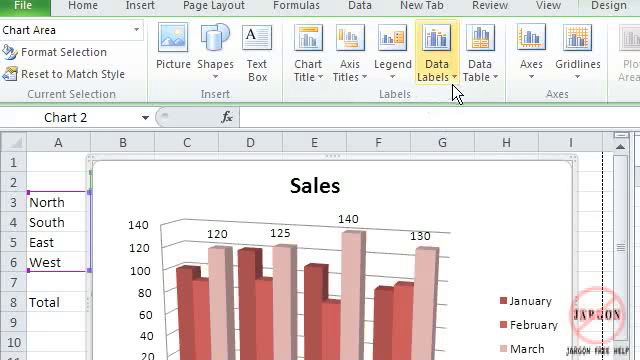
# Show value labels on all January, February and March columns
pyautogui.click(429, 60)
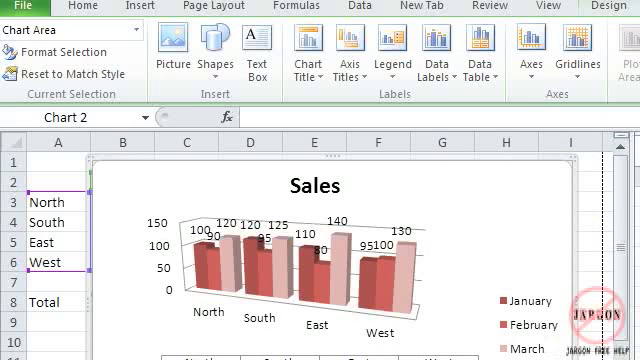
pyautogui.scroll(-3)
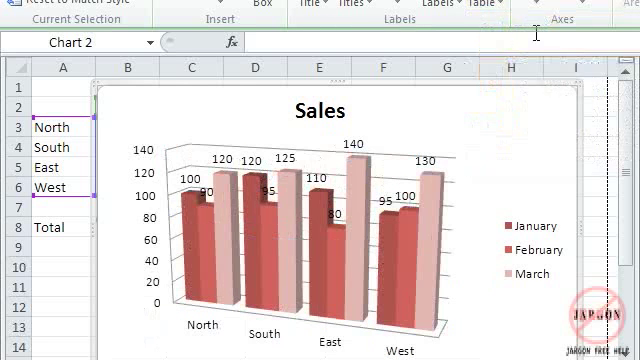
pyautogui.scroll(-3)
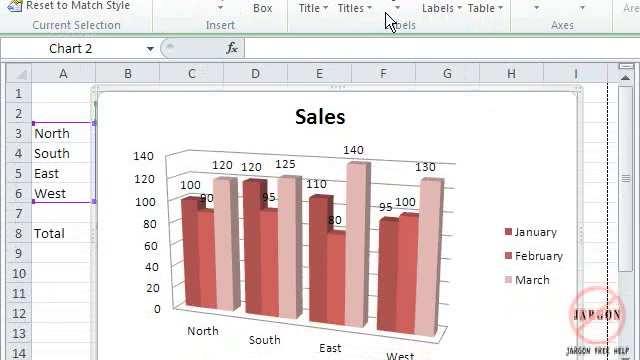
pyautogui.click(382, 5)
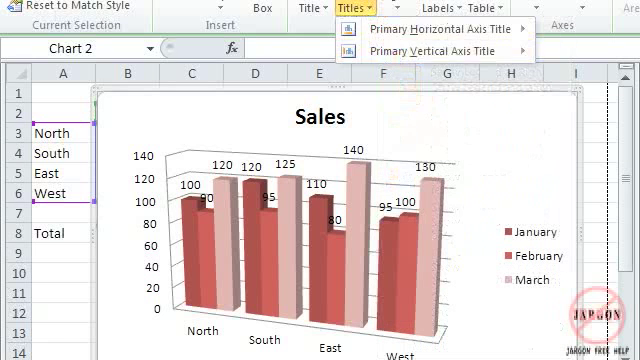
pyautogui.click(328, 9)
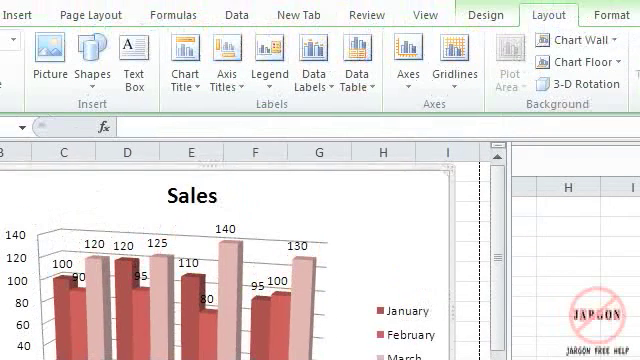
pyautogui.click(583, 41)
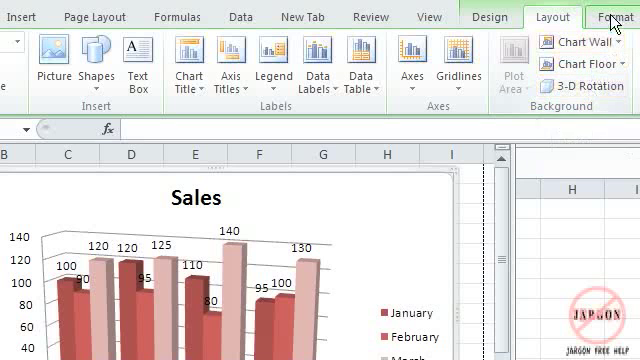
# Bring up the Chart Tools Format ribbon for the Sales chart
pyautogui.click(598, 15)
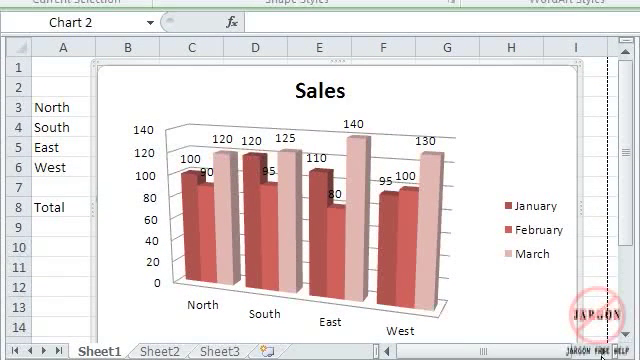
pyautogui.moveTo(377, 202)
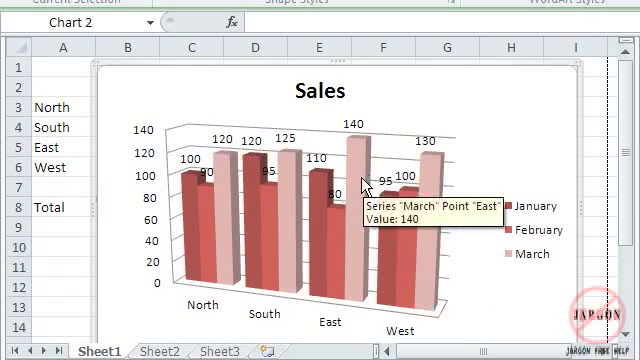
# Select the March series and view its shape and fill formatting options
pyautogui.click(322, 91)
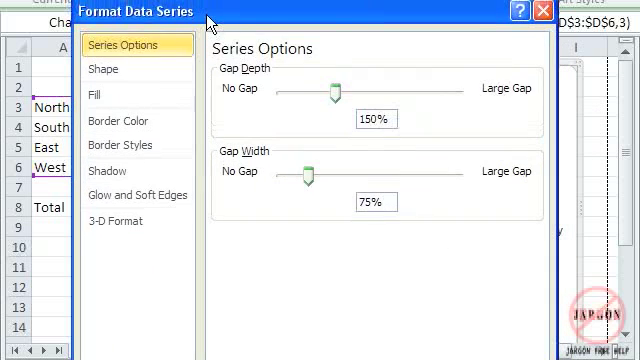
pyautogui.click(104, 69)
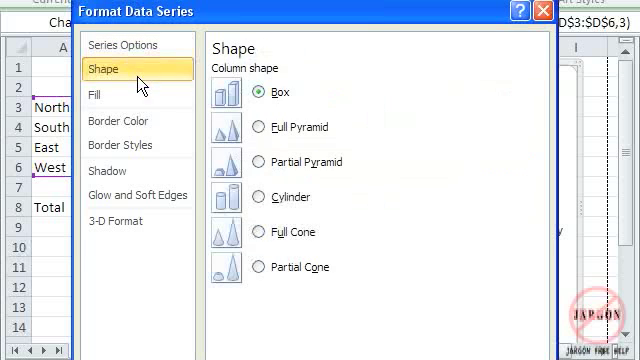
pyautogui.click(123, 101)
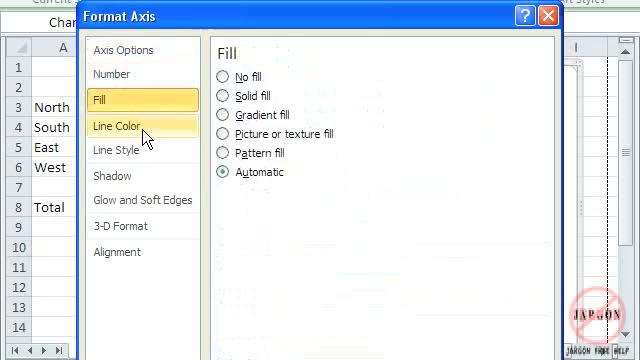
pyautogui.click(114, 175)
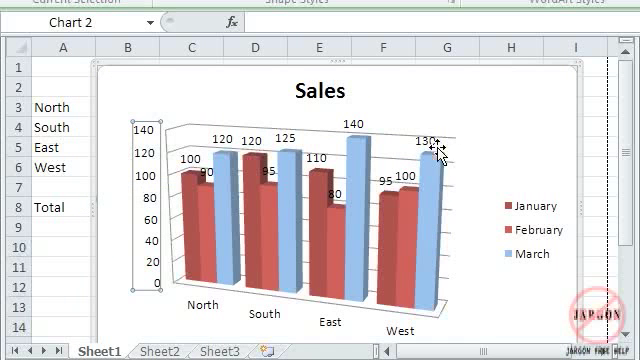
pyautogui.click(440, 160)
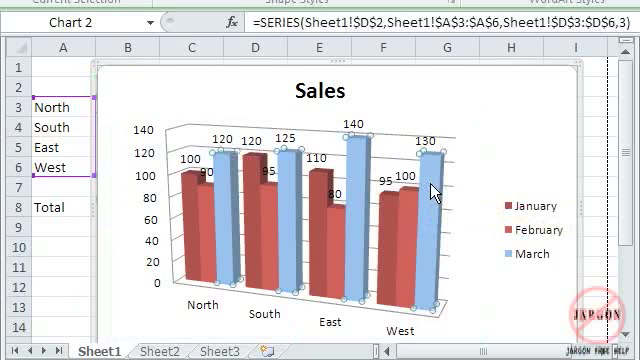